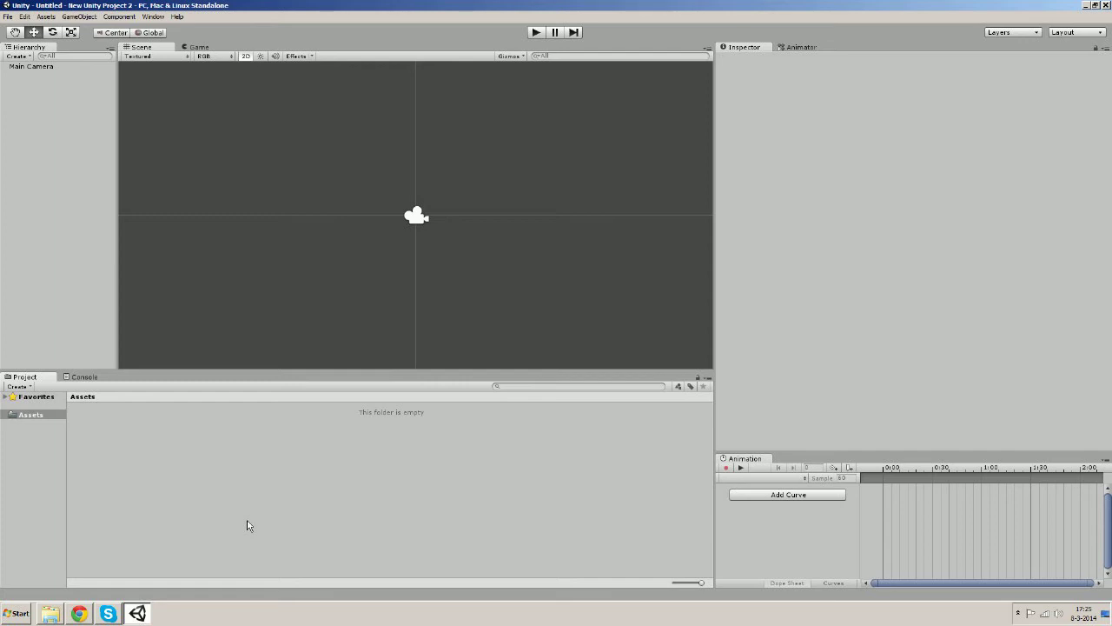
{"action": "mouse_move", "coordinate": [139, 571]}
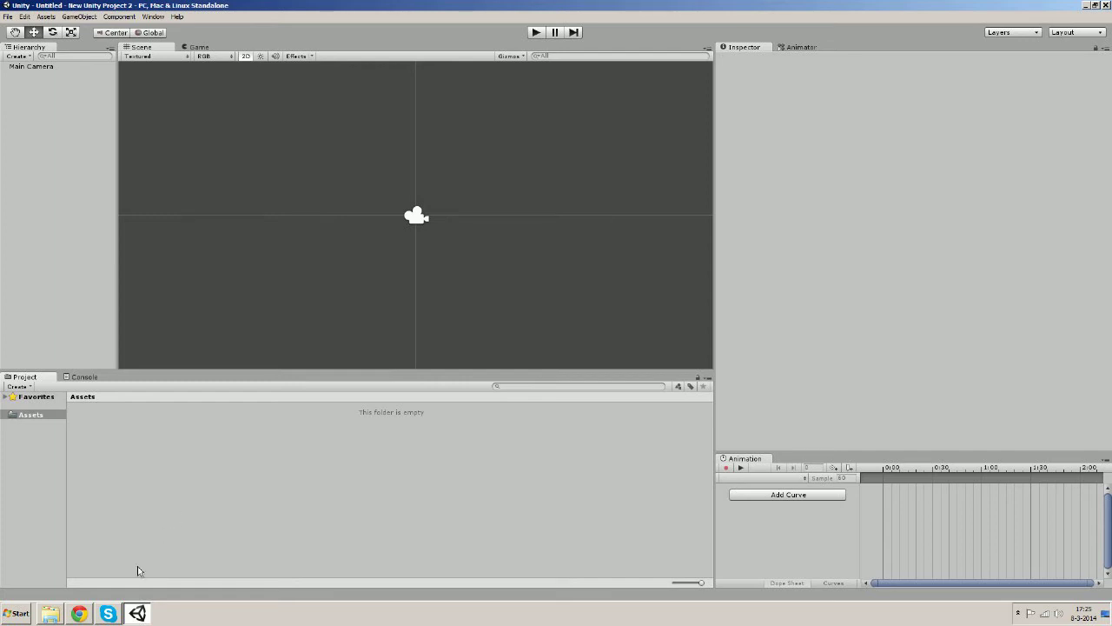
{"action": "mouse_move", "coordinate": [195, 468]}
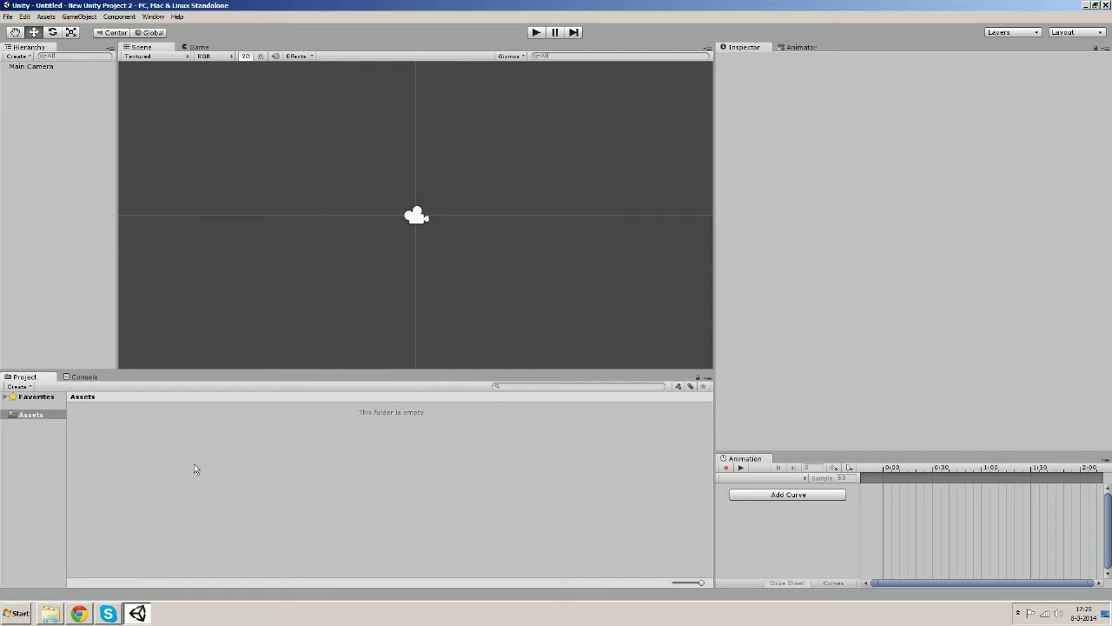
Import CondorianoIdleDown from Desktop > unitai into the project Assets via Import New Asset
{"action": "right_click", "coordinate": [194, 467]}
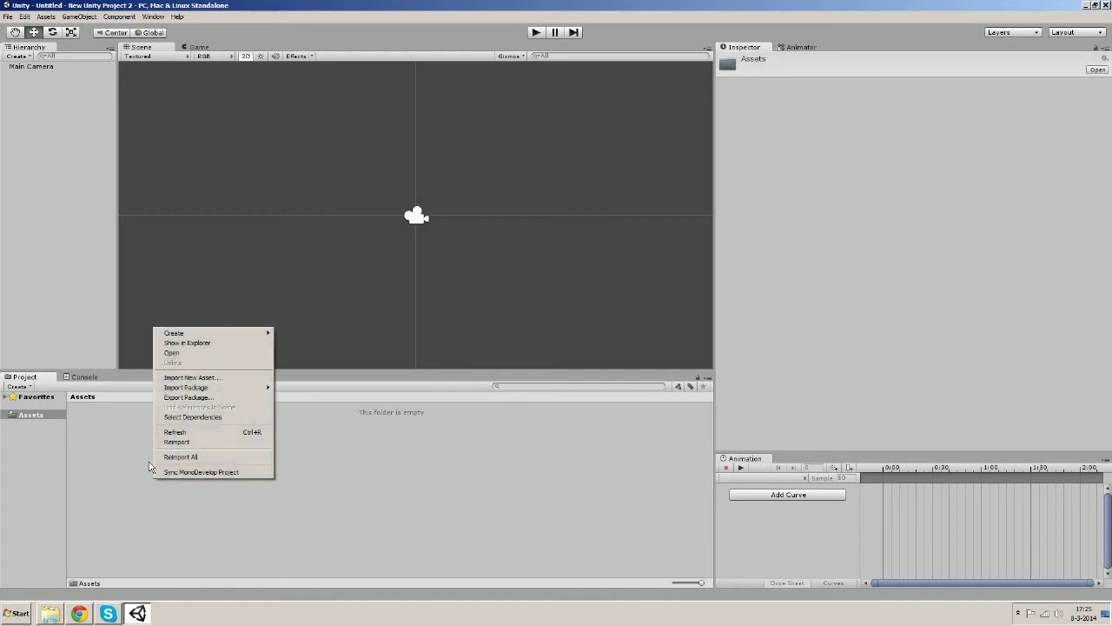
{"action": "left_click", "coordinate": [192, 376]}
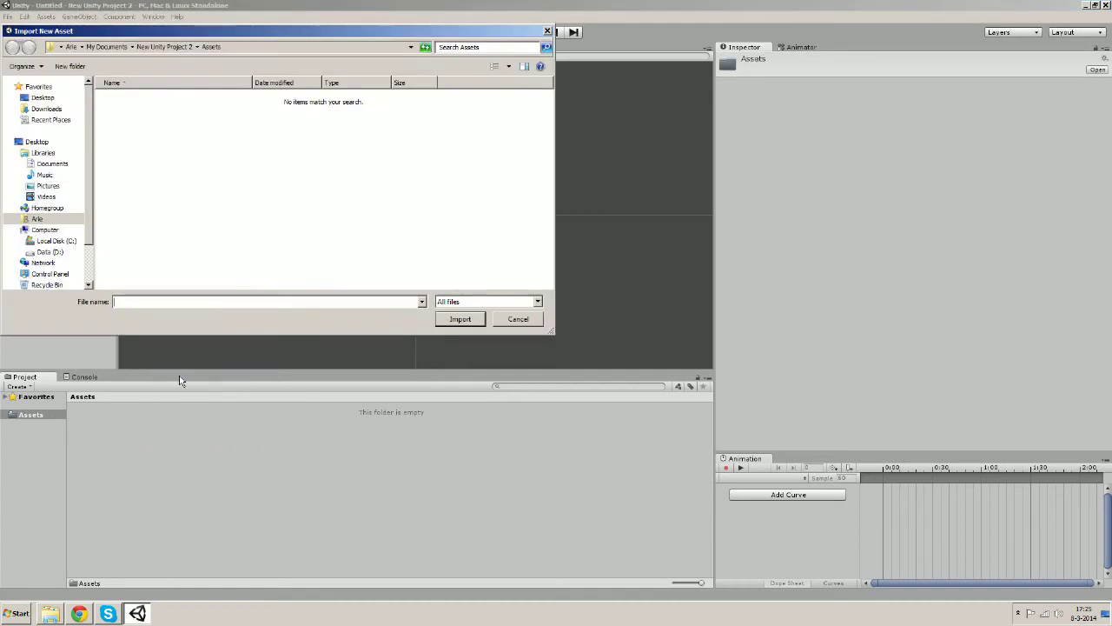
{"action": "left_click", "coordinate": [36, 141]}
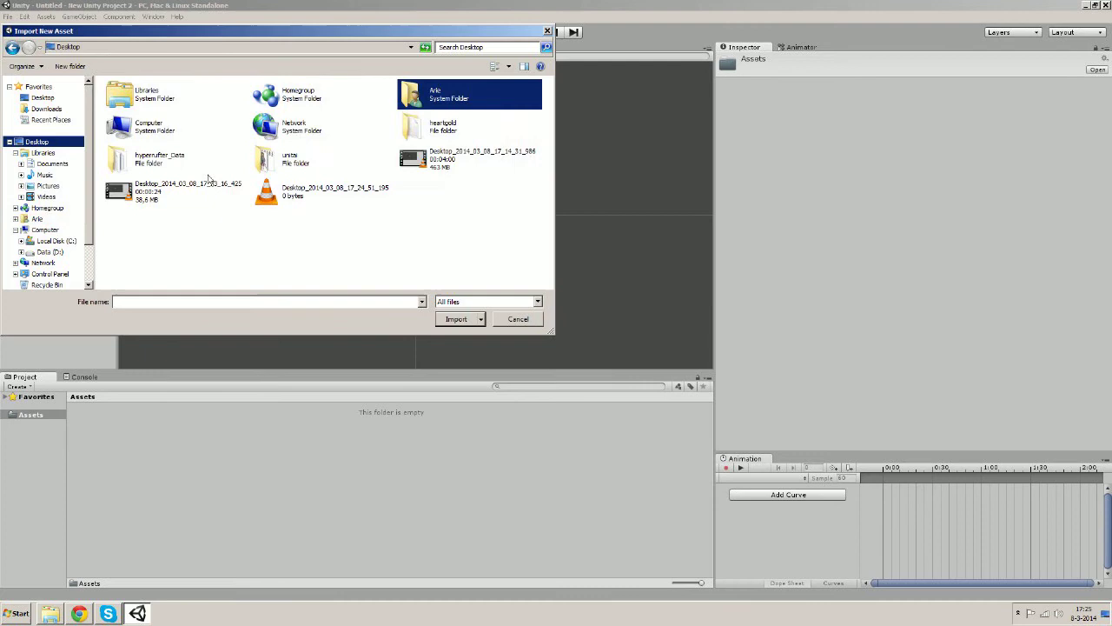
{"action": "double_click", "coordinate": [295, 159]}
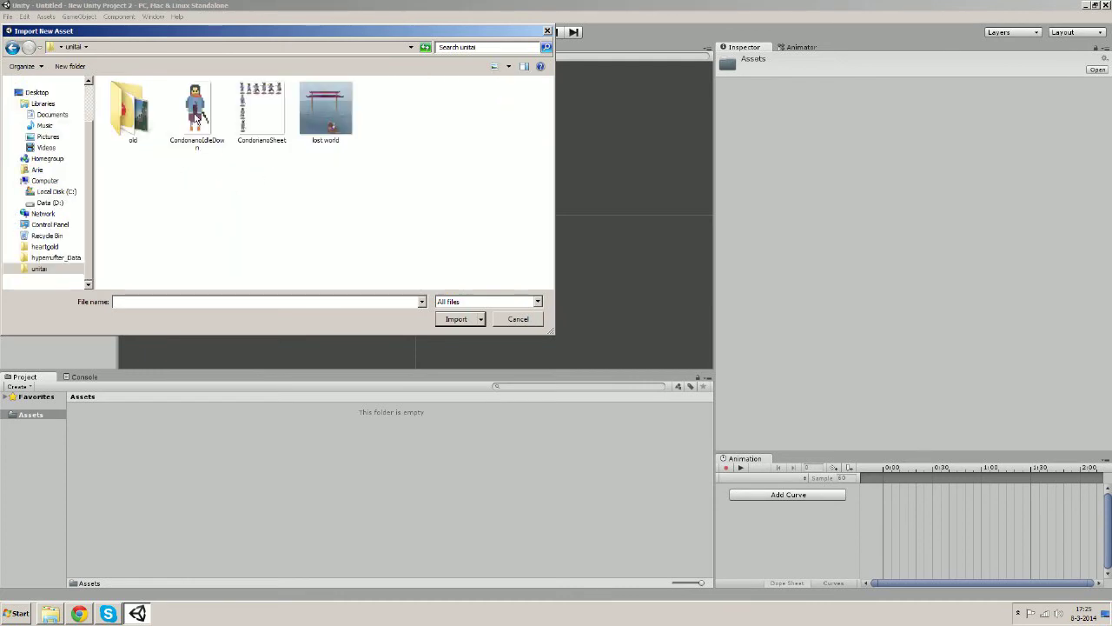
{"action": "left_click", "coordinate": [457, 319]}
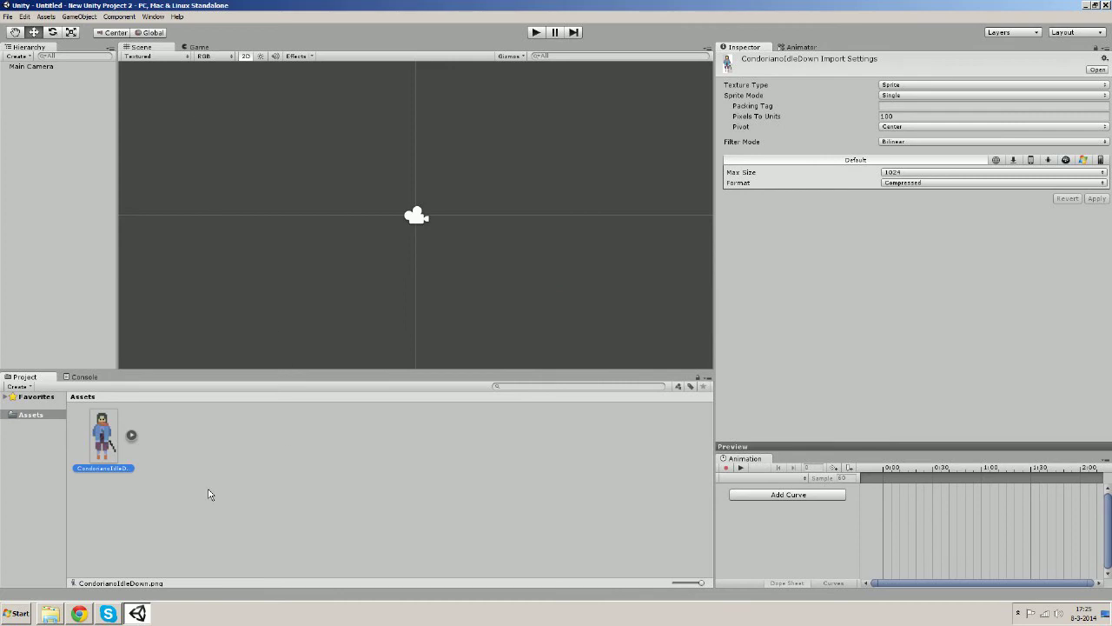
{"action": "mouse_move", "coordinate": [184, 491]}
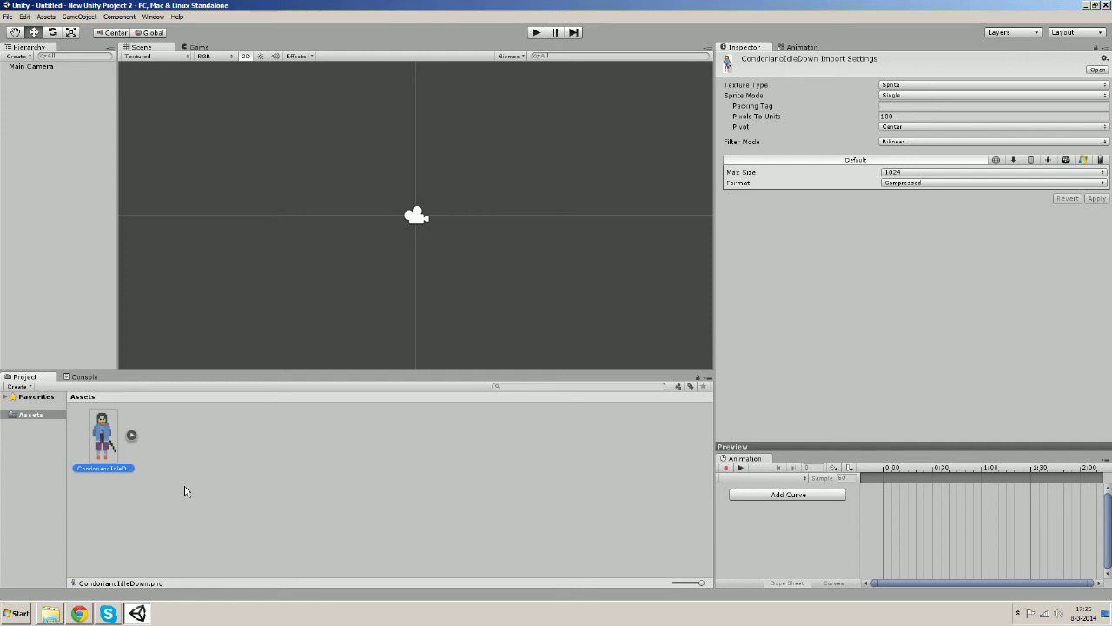
{"action": "mouse_move", "coordinate": [508, 215]}
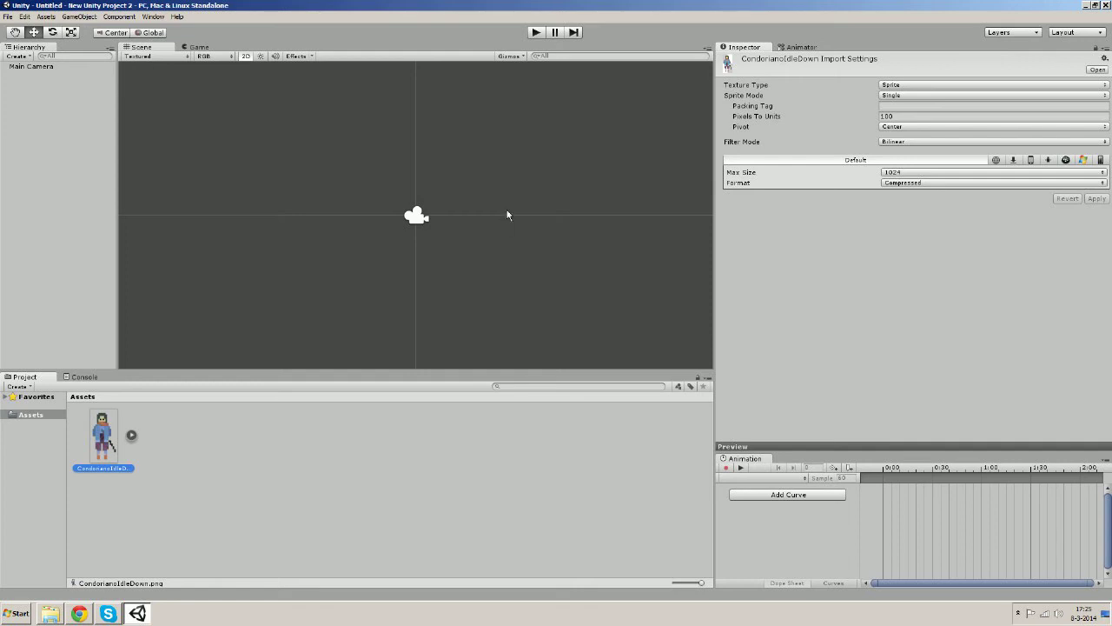
{"action": "mouse_move", "coordinate": [382, 256]}
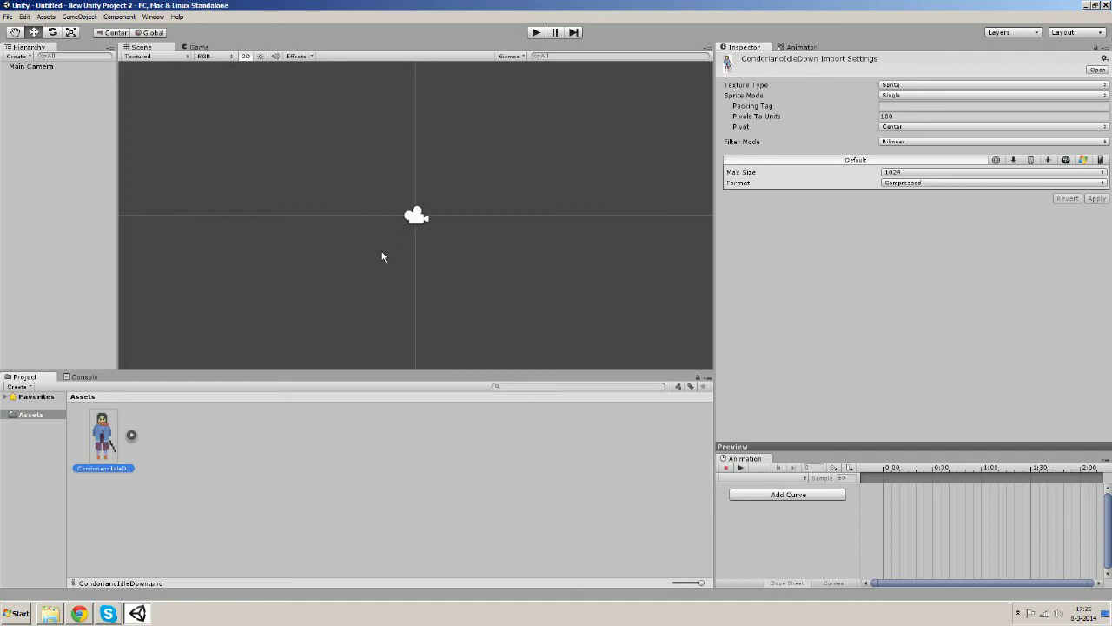
{"action": "mouse_move", "coordinate": [401, 227]}
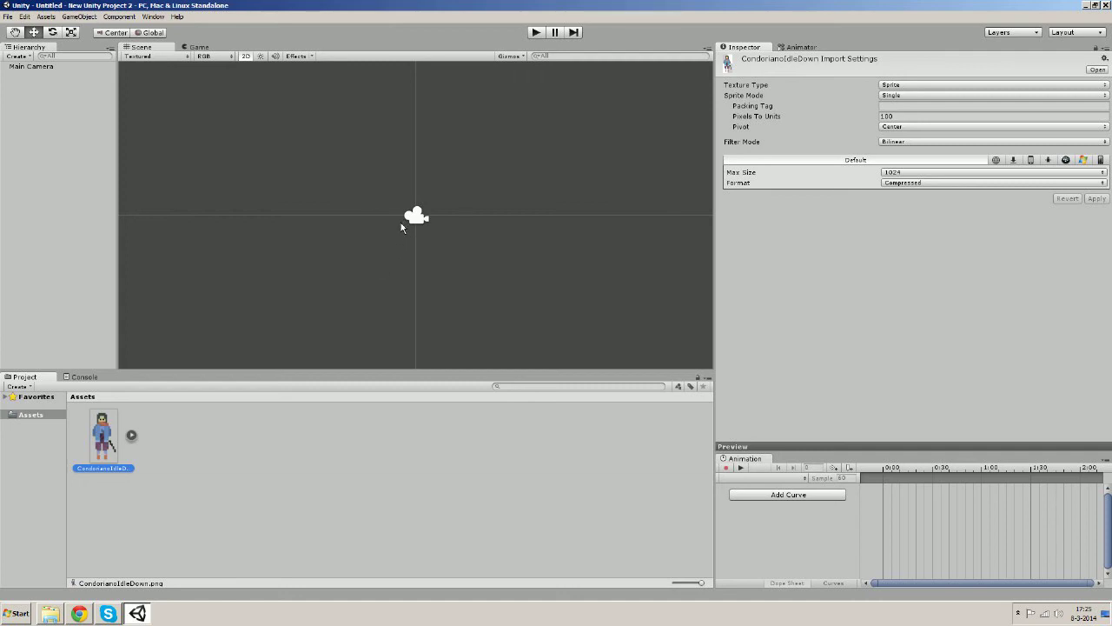
{"action": "mouse_move", "coordinate": [109, 456]}
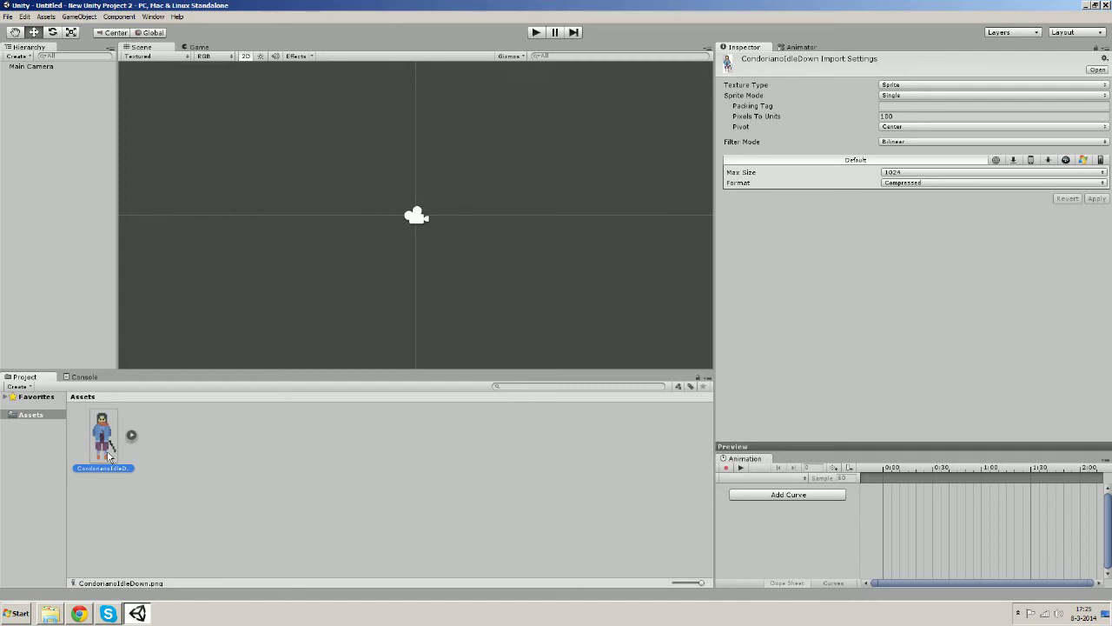
{"action": "mouse_move", "coordinate": [393, 208]}
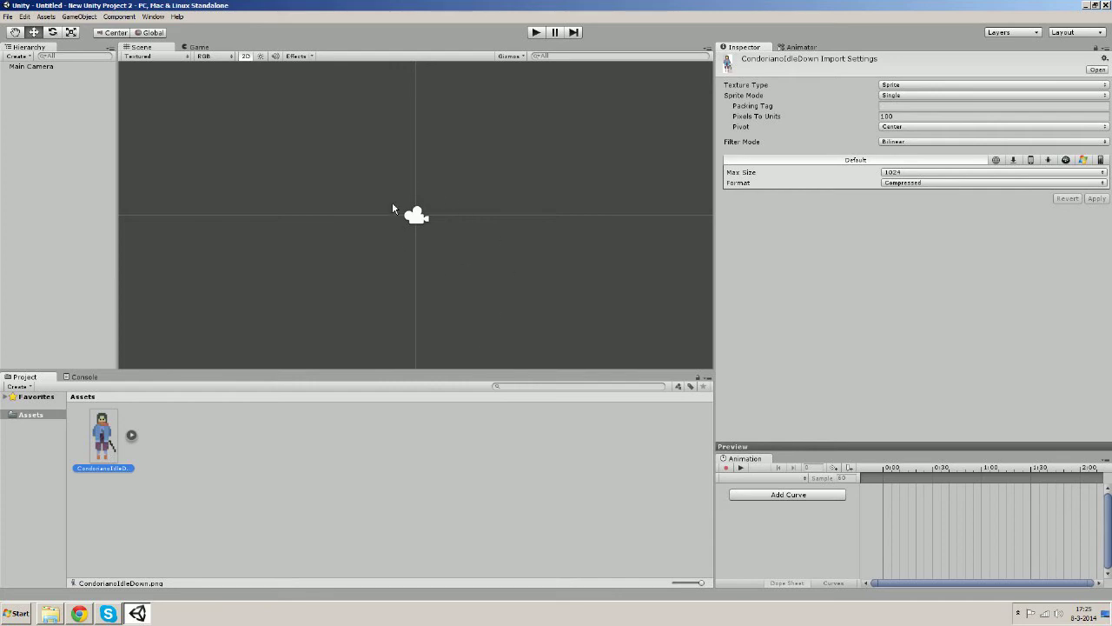
{"action": "mouse_move", "coordinate": [402, 218]}
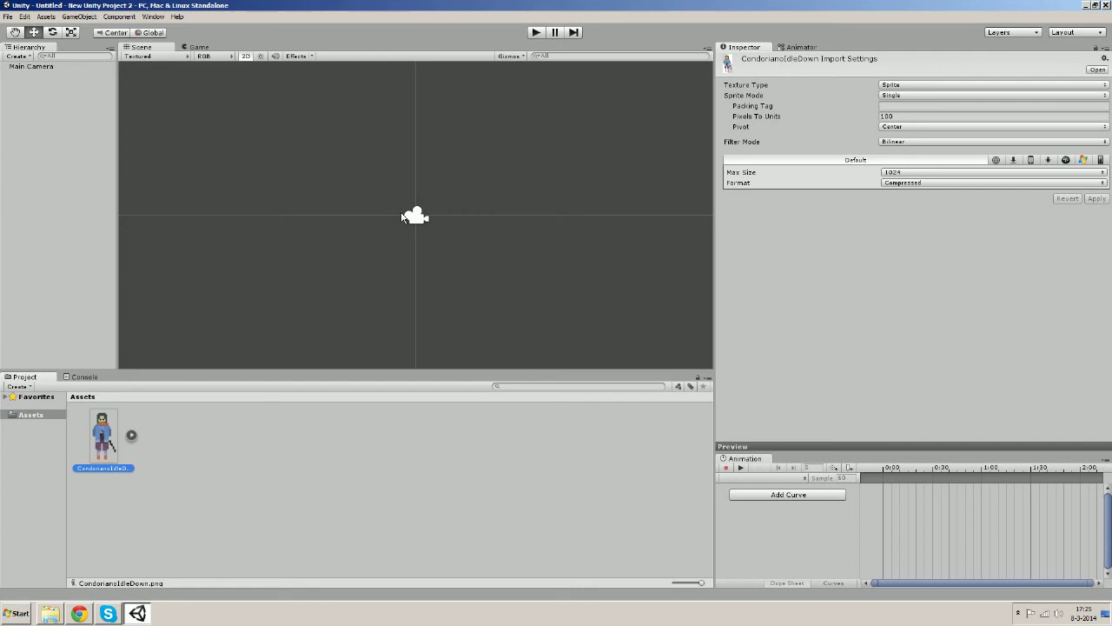
{"action": "mouse_move", "coordinate": [403, 216]}
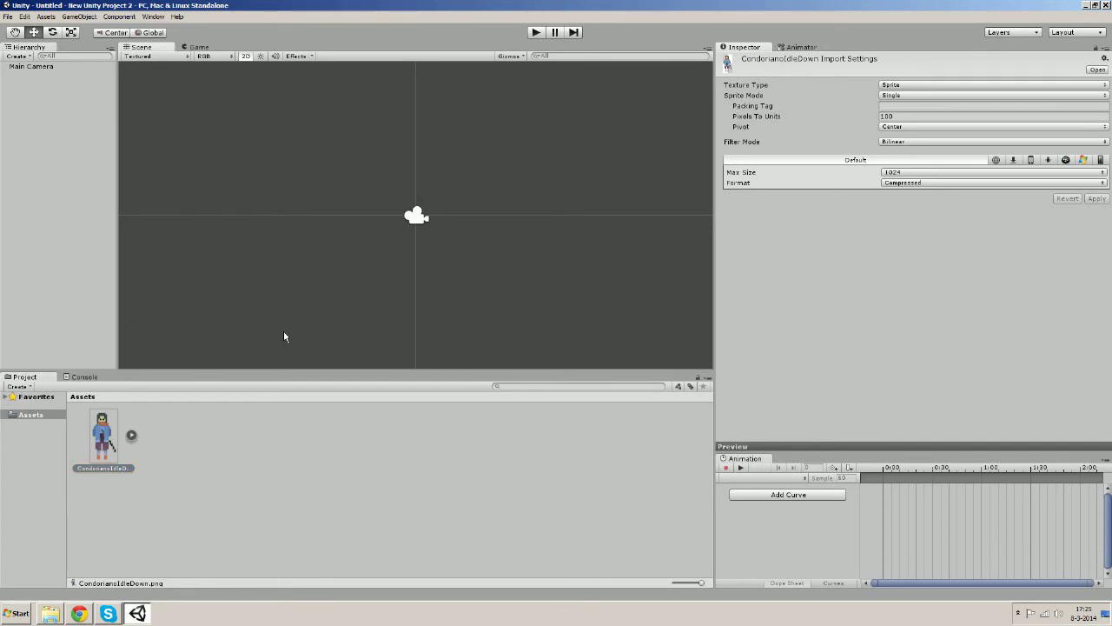
Drag the CondorianoIdleDown sprite into the Scene view and zero its Transform position
{"action": "left_click_drag", "start_coordinate": [103, 434], "coordinate": [390, 216]}
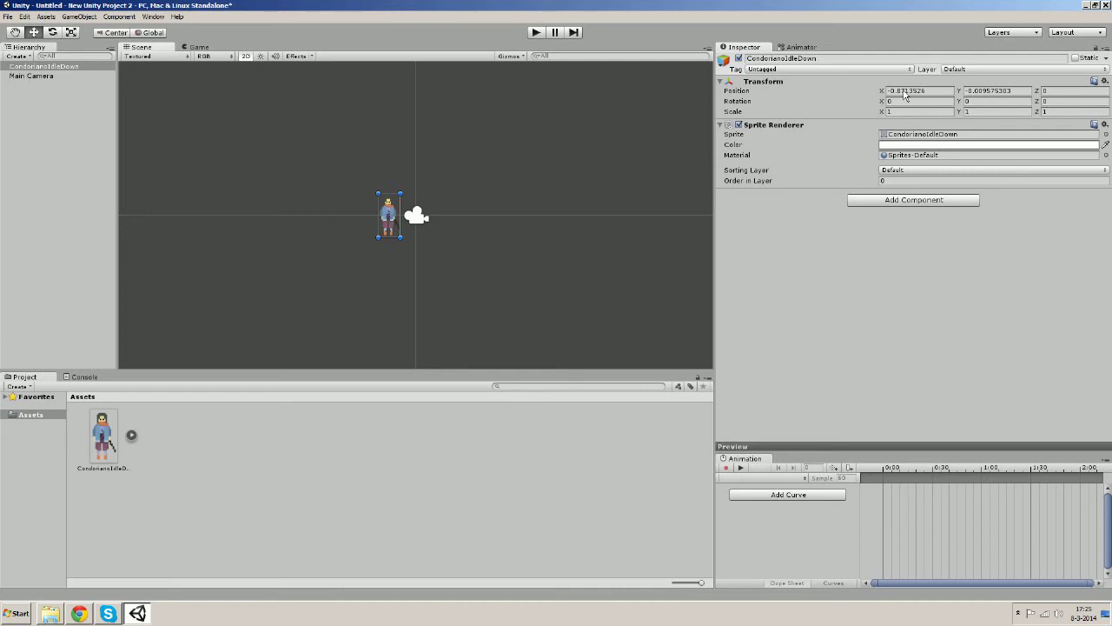
{"action": "mouse_move", "coordinate": [787, 114]}
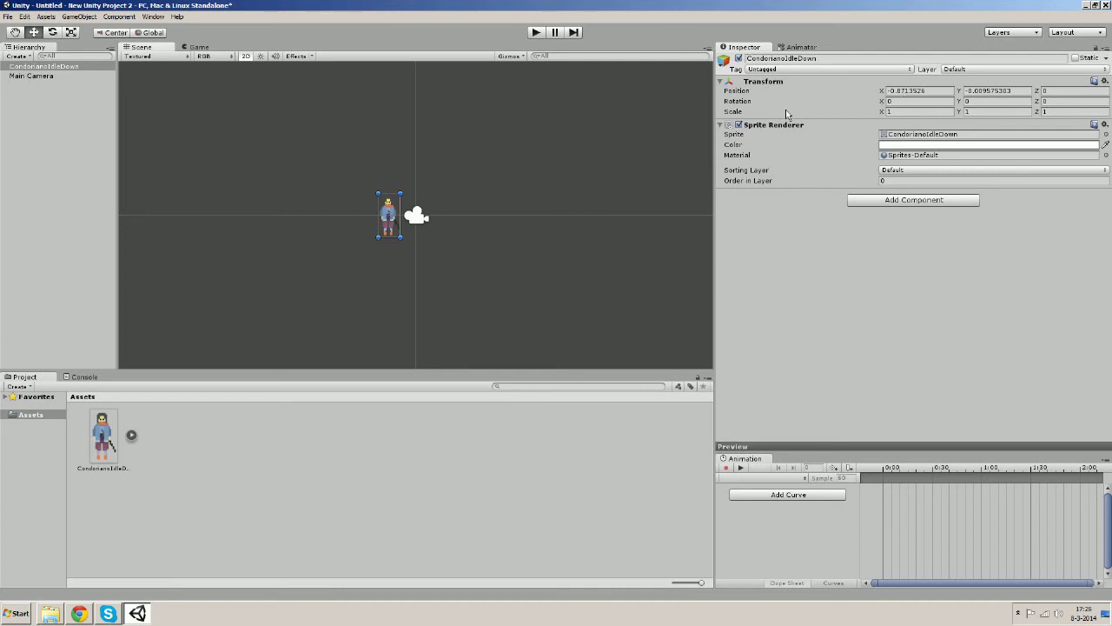
{"action": "triple_click", "coordinate": [917, 90]}
{"action": "type", "text": "0"}
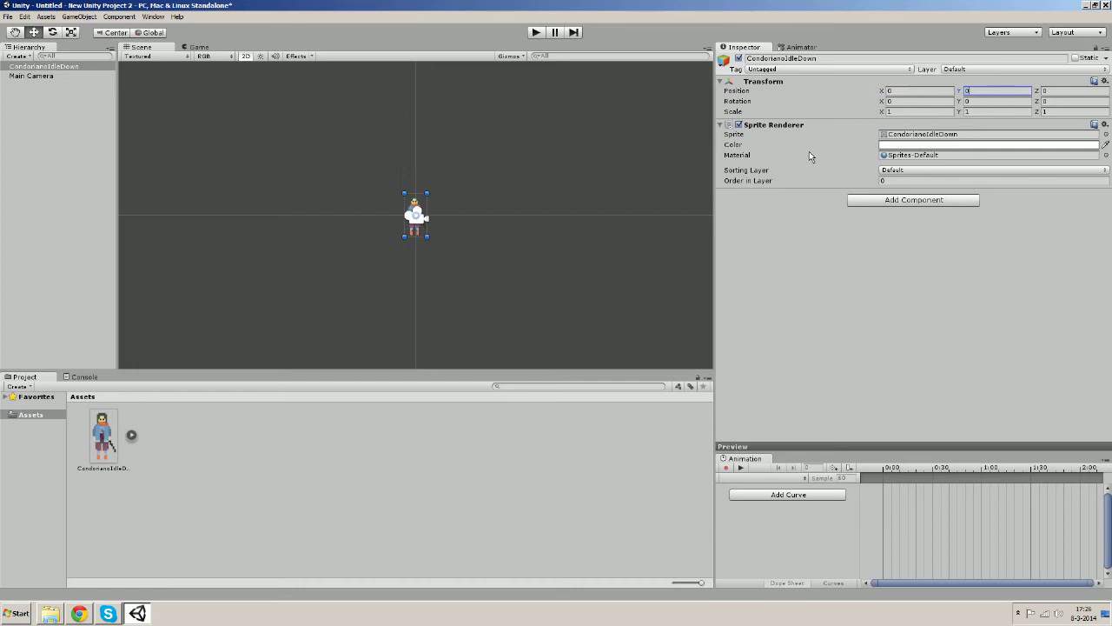
{"action": "mouse_move", "coordinate": [819, 289]}
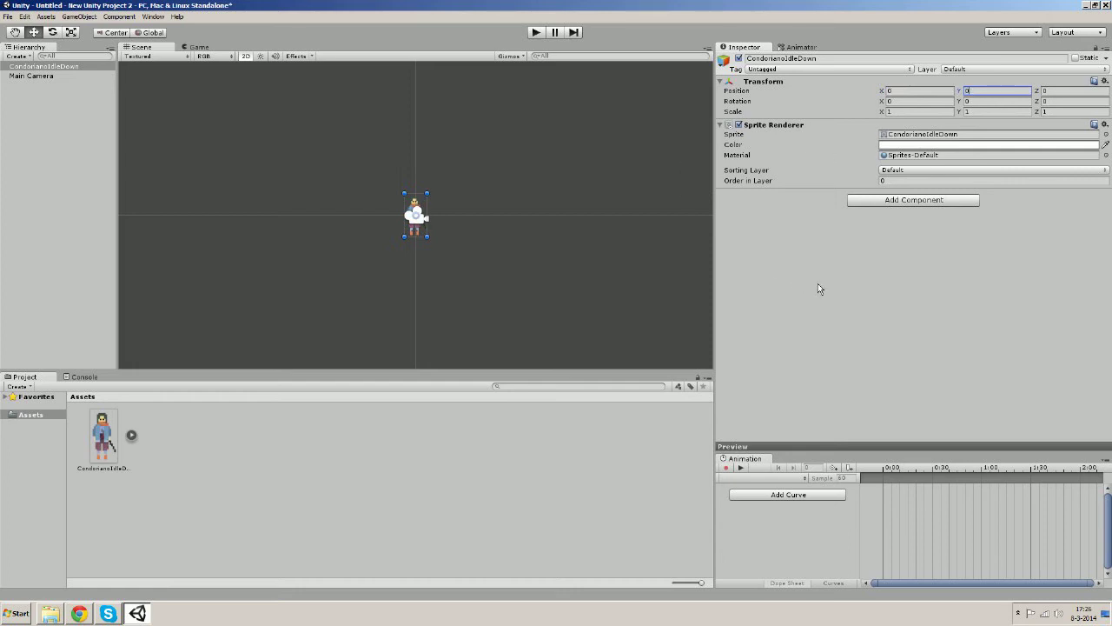
{"action": "mouse_move", "coordinate": [198, 71]}
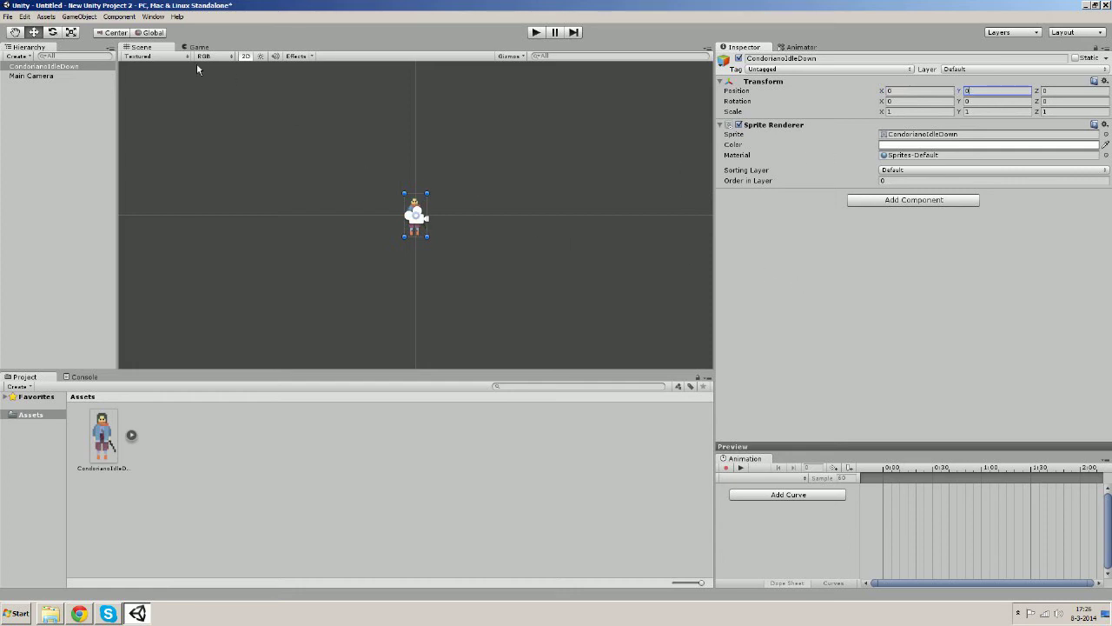
Rename the CondorianoIdleDown object in the Hierarchy to Player
{"action": "left_click", "coordinate": [44, 66]}
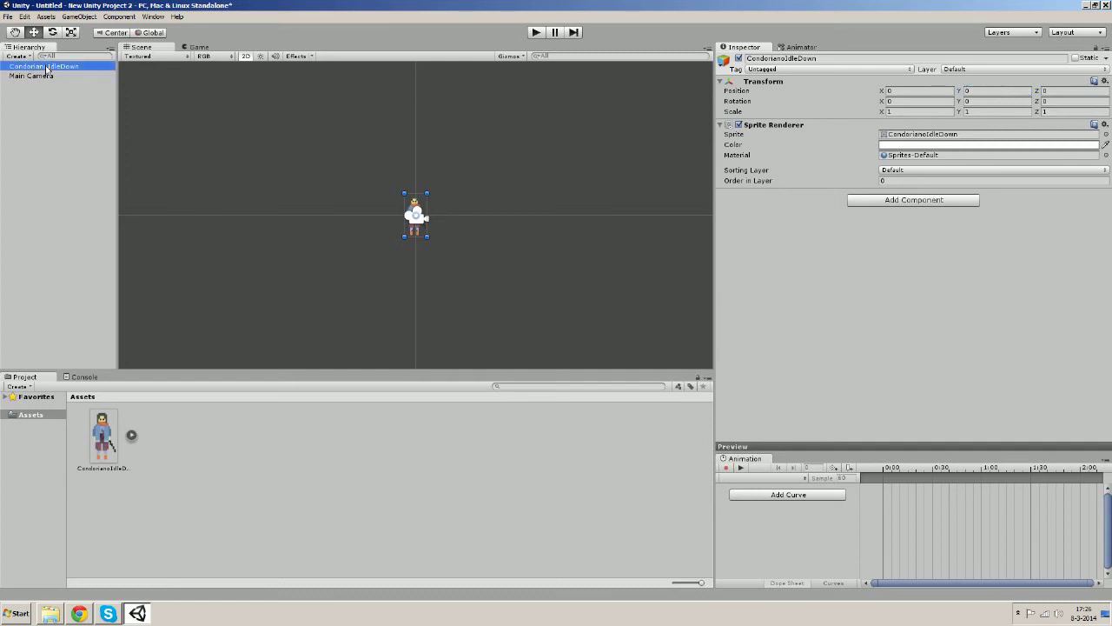
{"action": "double_click", "coordinate": [43, 66]}
{"action": "type", "text": "Player"}
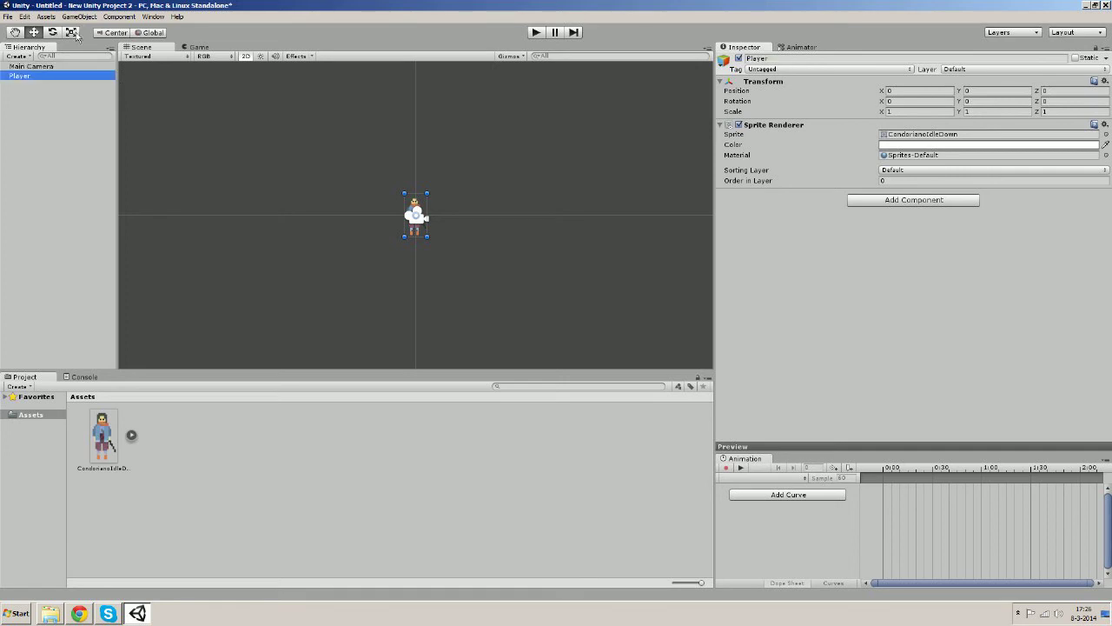
{"action": "left_click", "coordinate": [9, 16]}
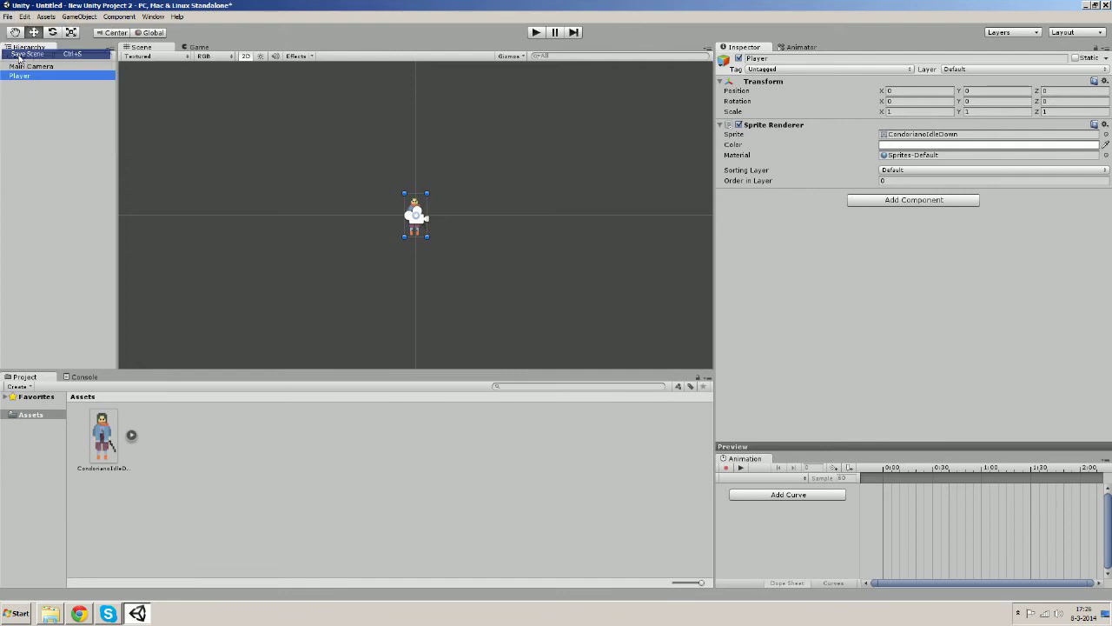
Save the scene as Level1 in Assets, then run File > Save Project
{"action": "left_click", "coordinate": [27, 54]}
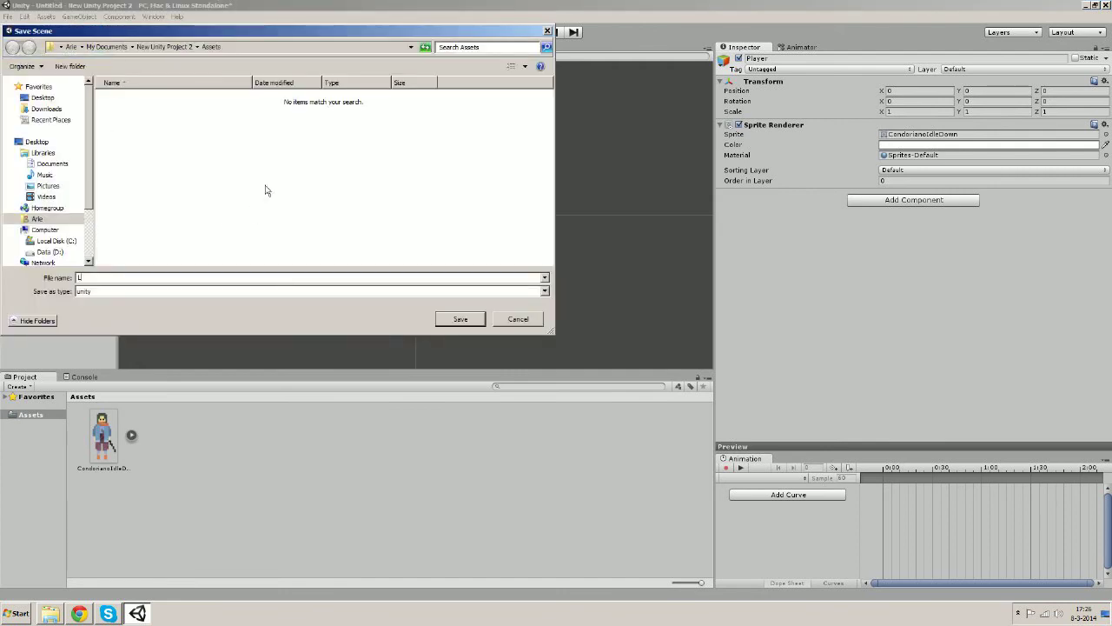
{"action": "left_click", "coordinate": [459, 319]}
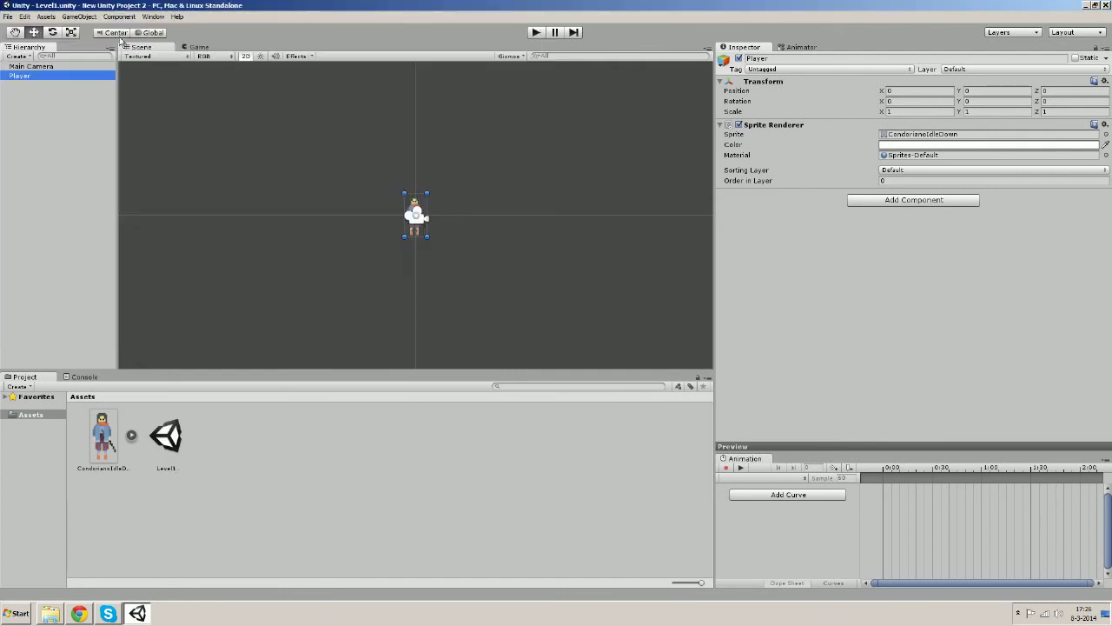
{"action": "left_click", "coordinate": [8, 16]}
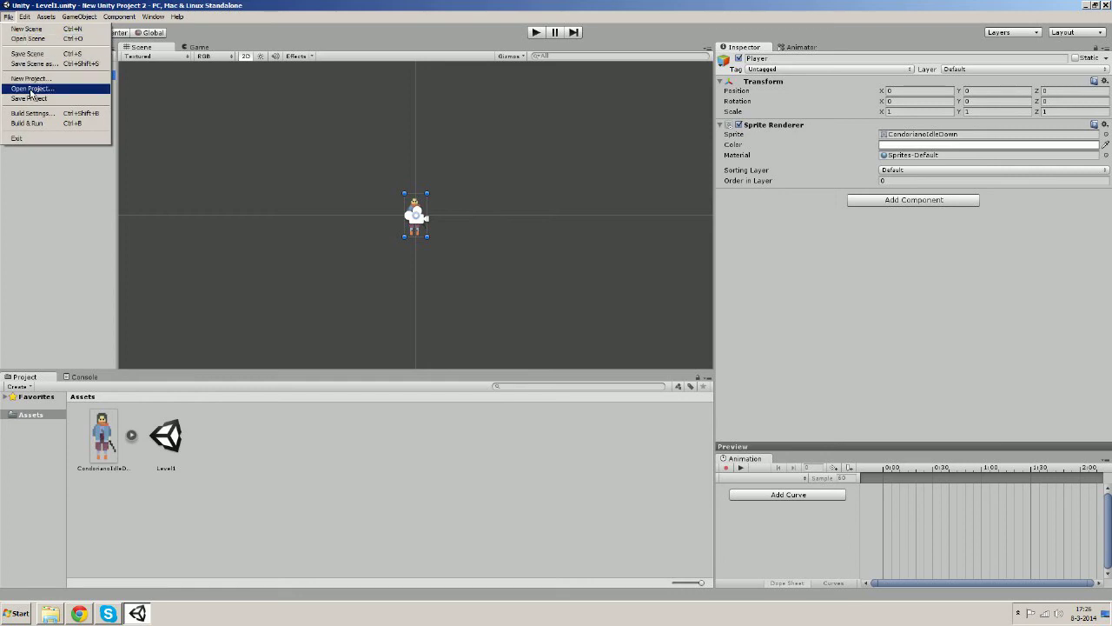
{"action": "left_click", "coordinate": [185, 227]}
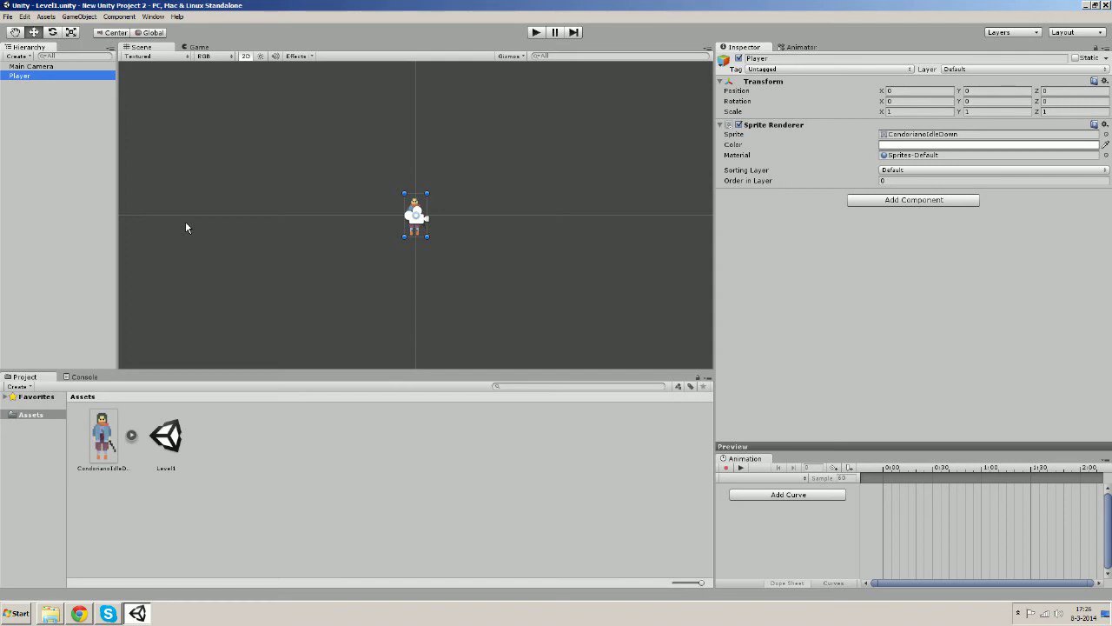
{"action": "mouse_move", "coordinate": [199, 125]}
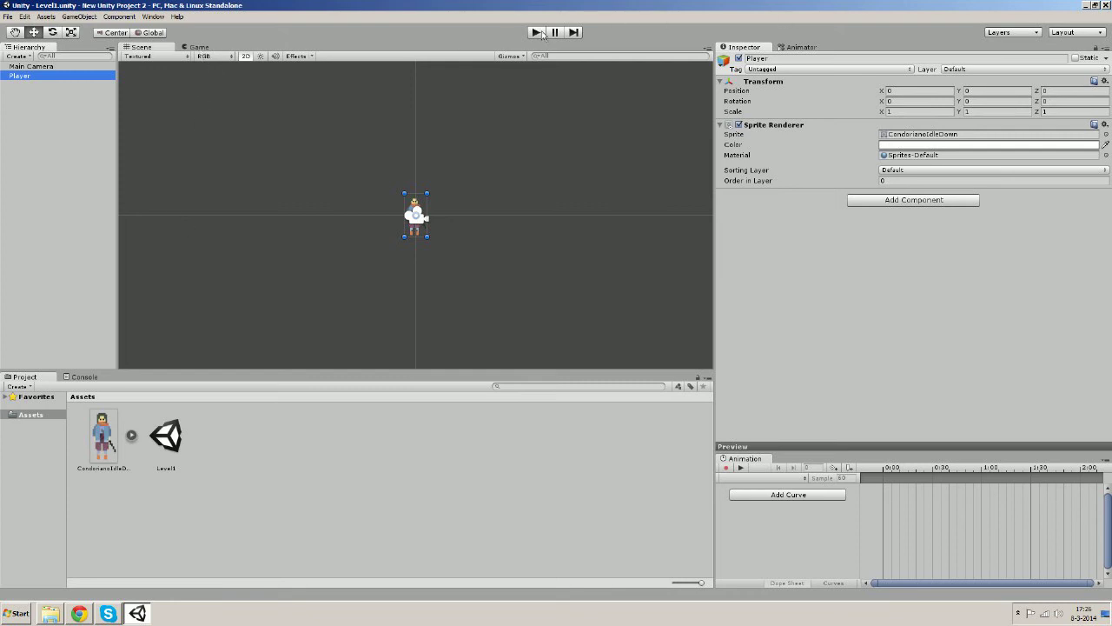
Enter play mode, then collapse and re-expand the Player's Sprite Renderer component
{"action": "left_click", "coordinate": [536, 32]}
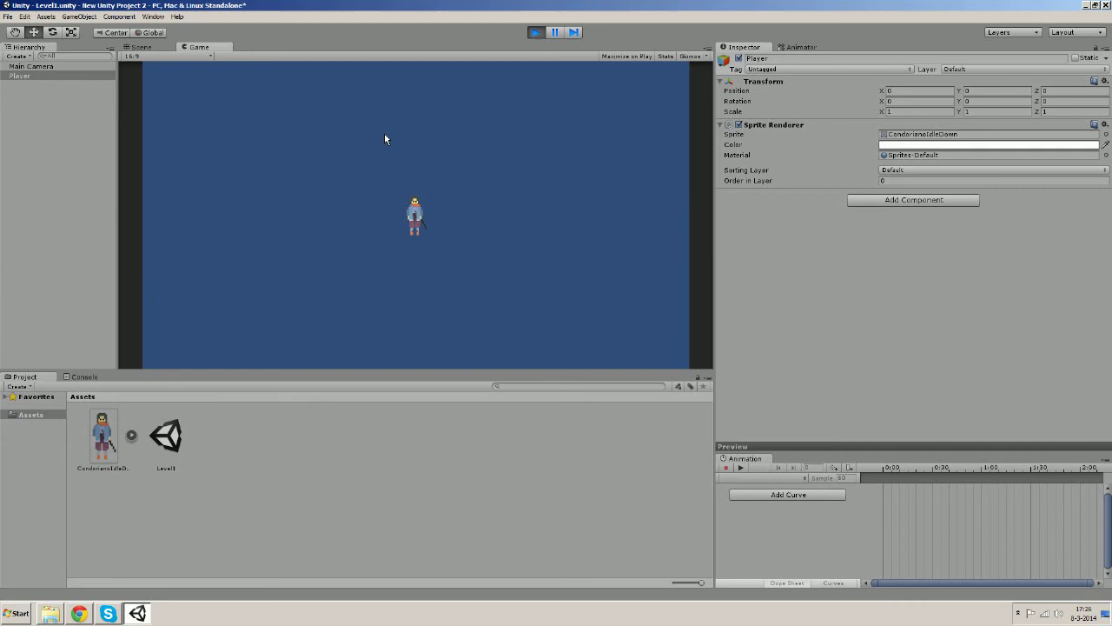
{"action": "mouse_move", "coordinate": [478, 214]}
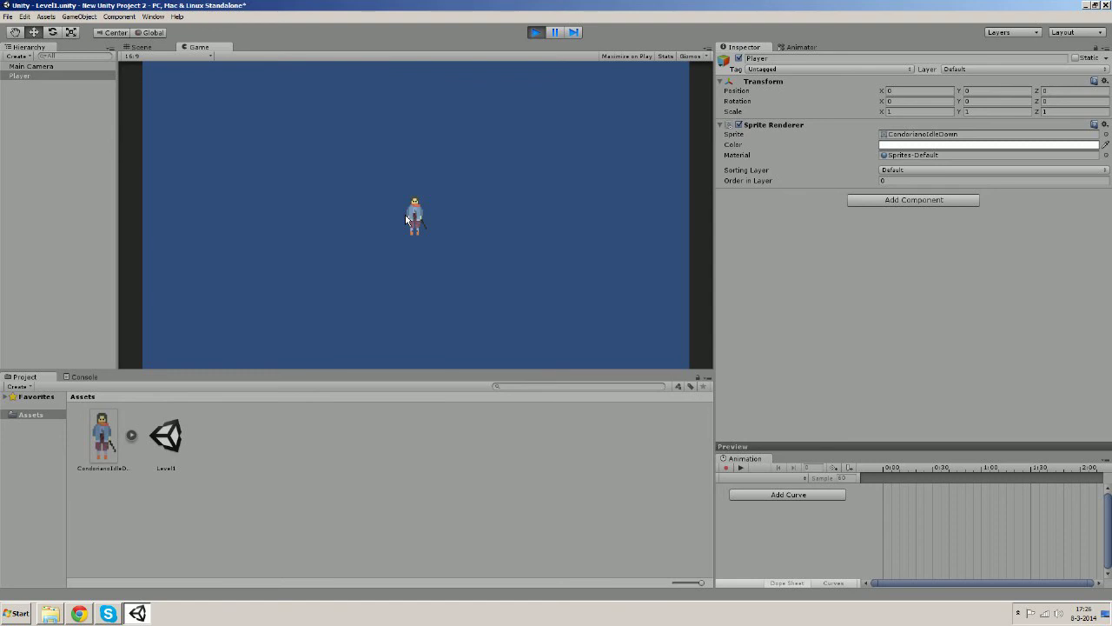
{"action": "mouse_move", "coordinate": [771, 130]}
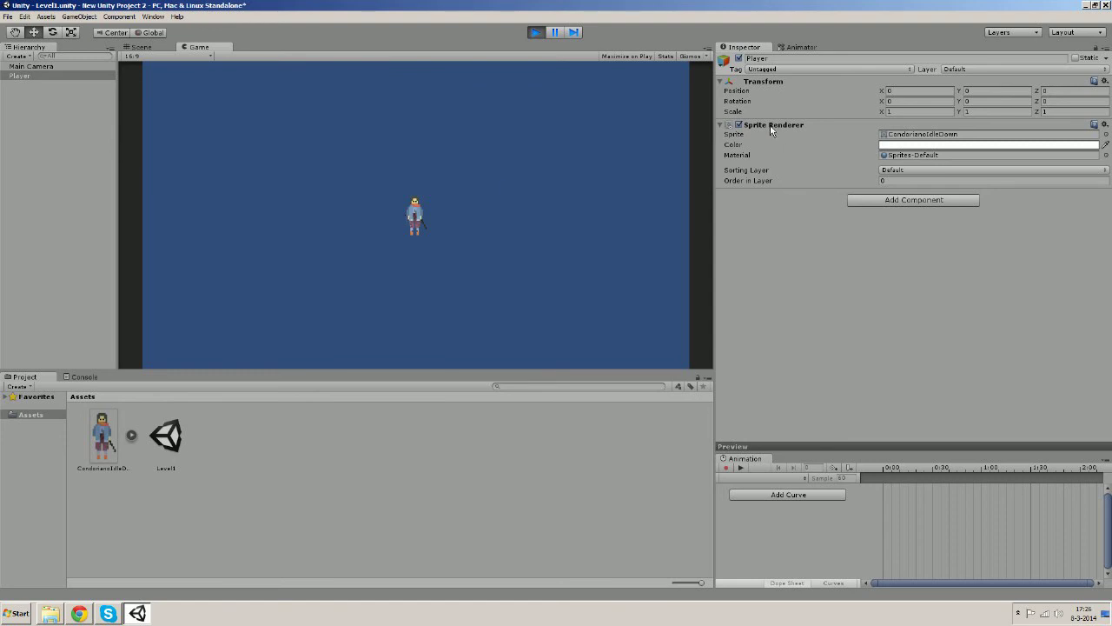
{"action": "left_click", "coordinate": [720, 125]}
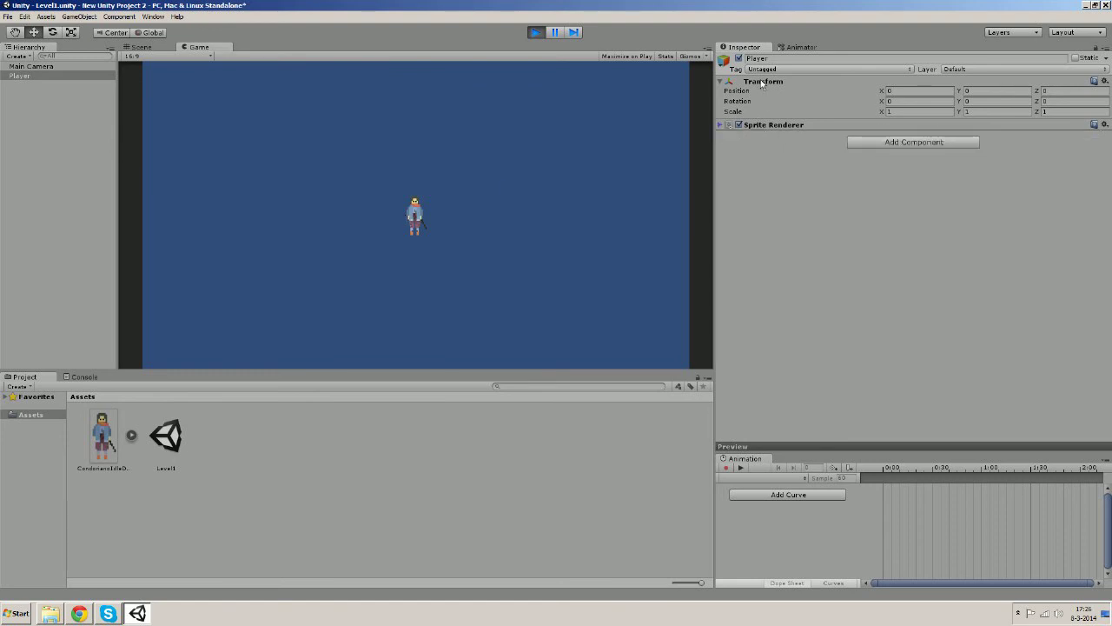
{"action": "left_click", "coordinate": [721, 124]}
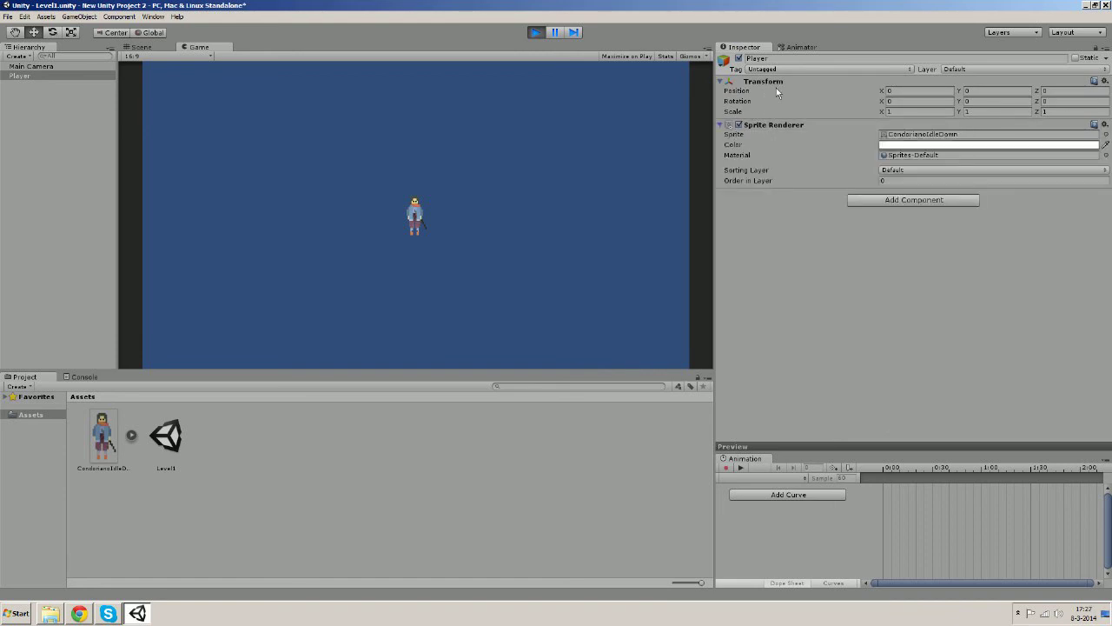
{"action": "mouse_move", "coordinate": [906, 170]}
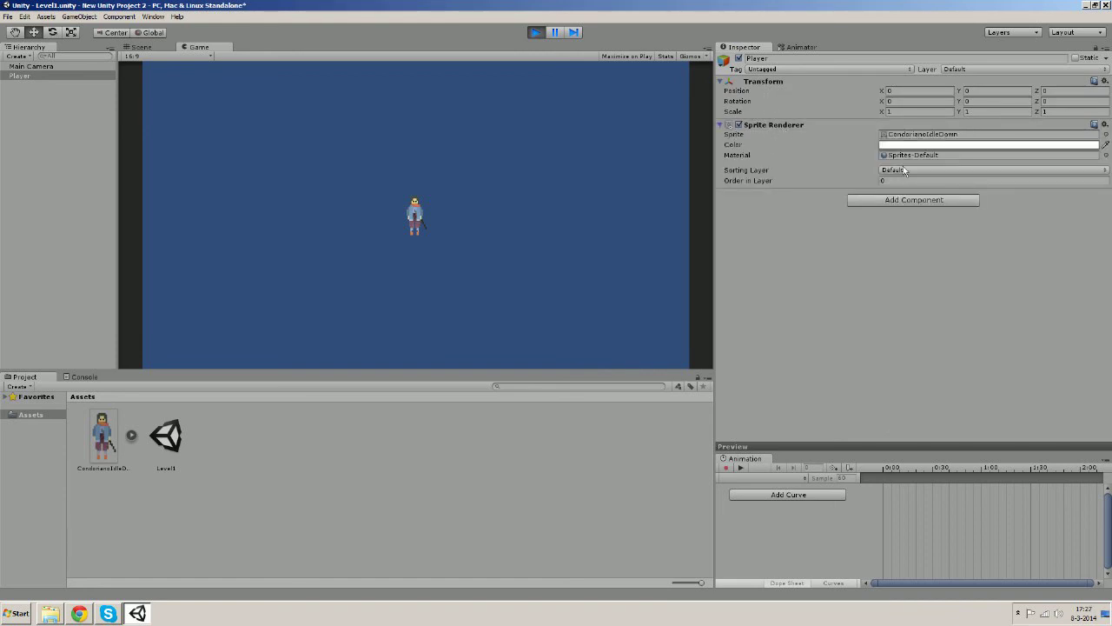
{"action": "left_click", "coordinate": [914, 200]}
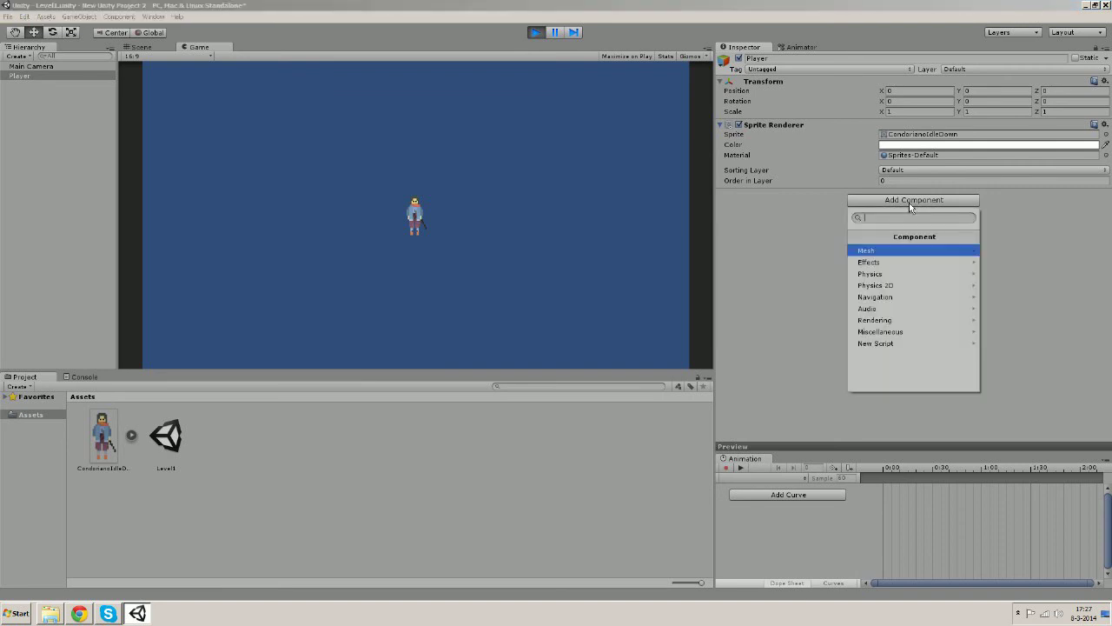
{"action": "left_click", "coordinate": [869, 262]}
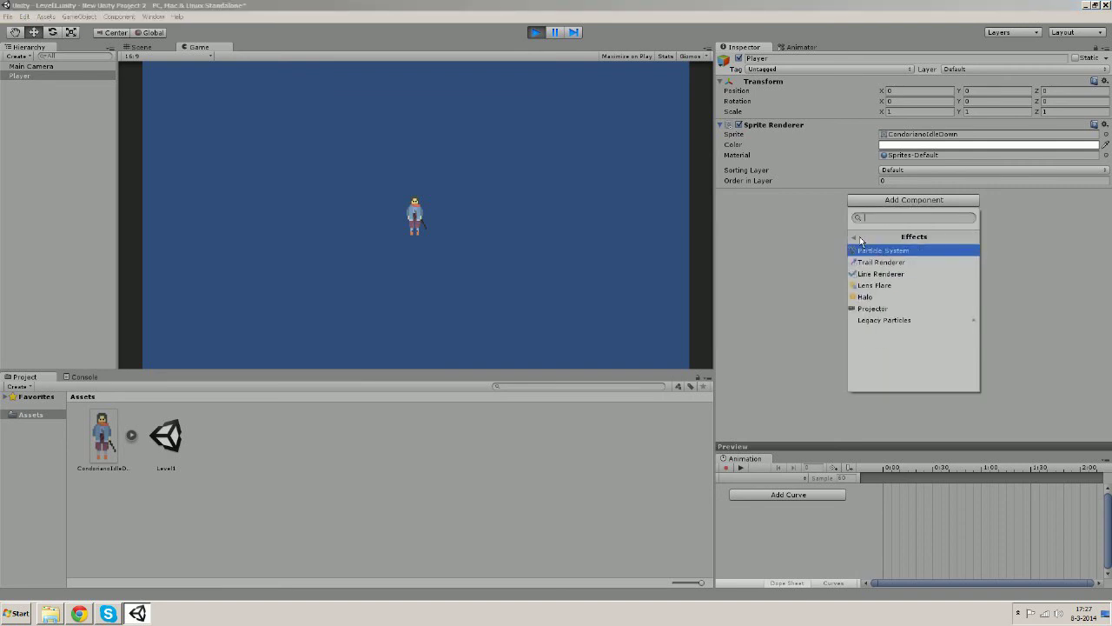
{"action": "left_click", "coordinate": [856, 236]}
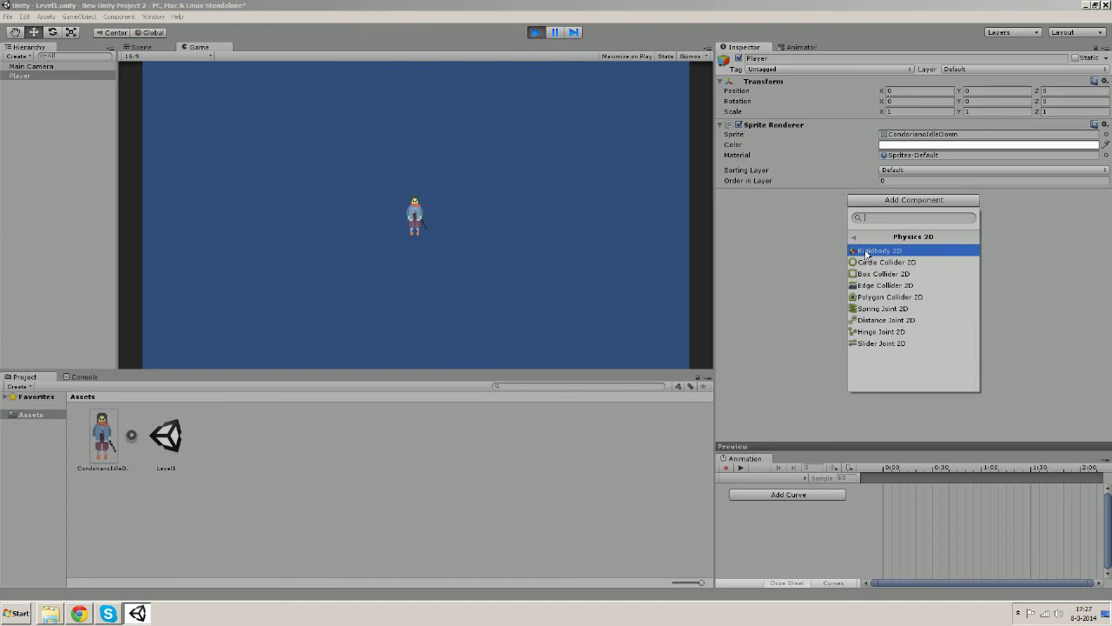
{"action": "left_click", "coordinate": [854, 237]}
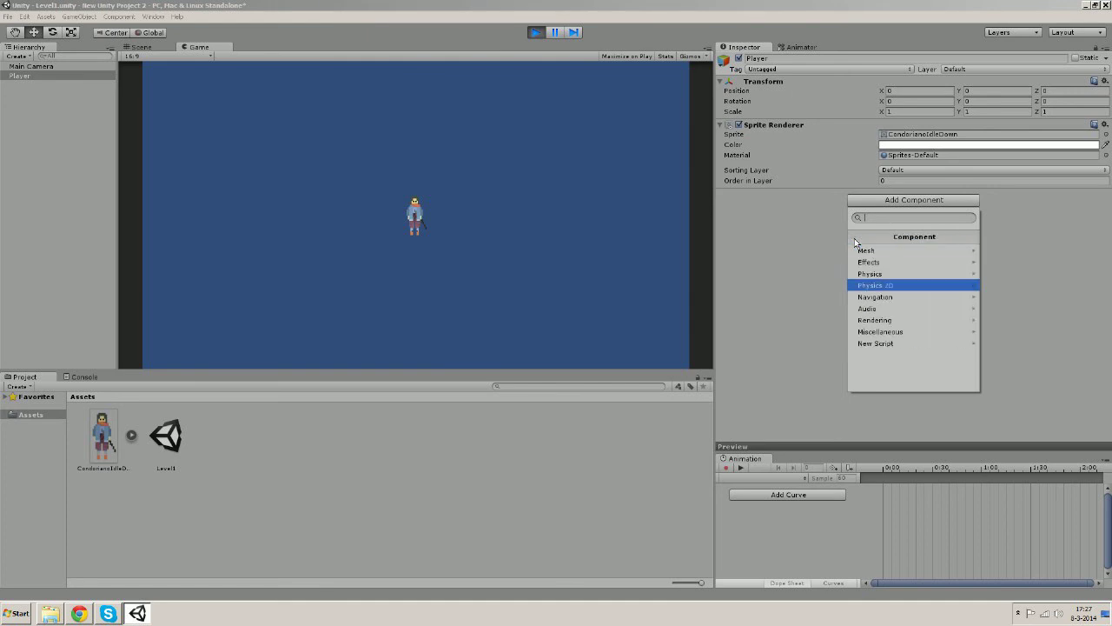
{"action": "mouse_move", "coordinate": [813, 255]}
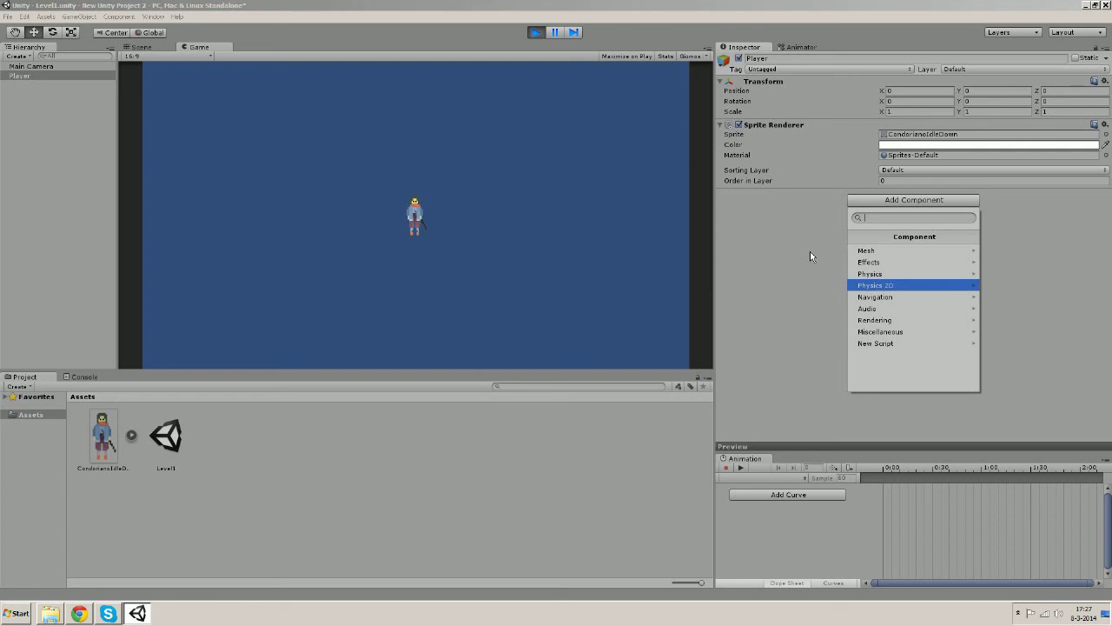
{"action": "mouse_move", "coordinate": [806, 257]}
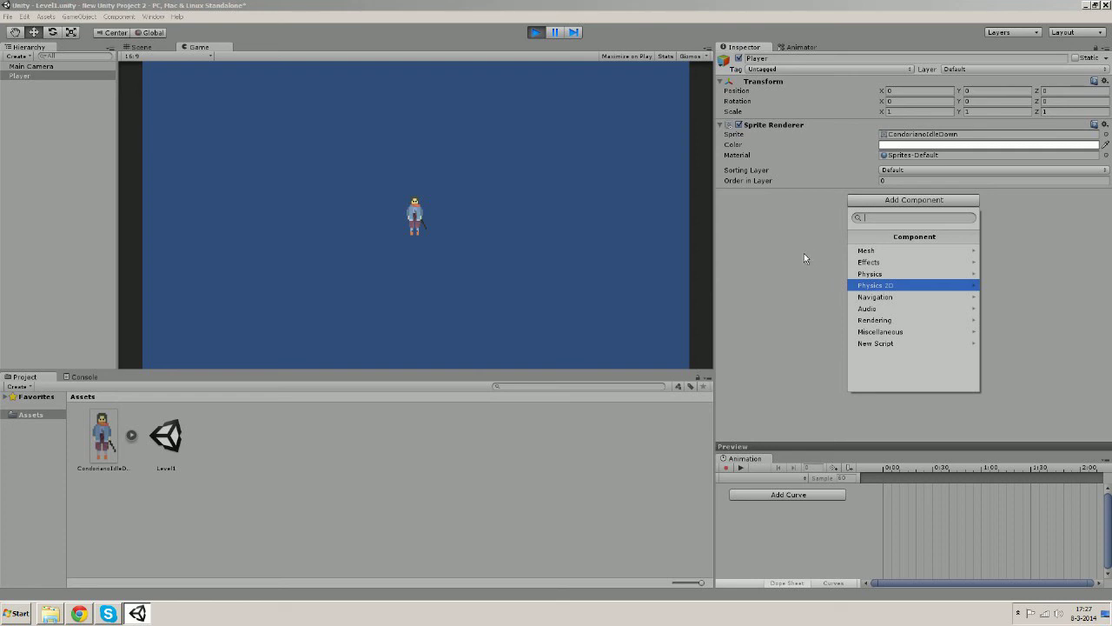
{"action": "left_click", "coordinate": [780, 220]}
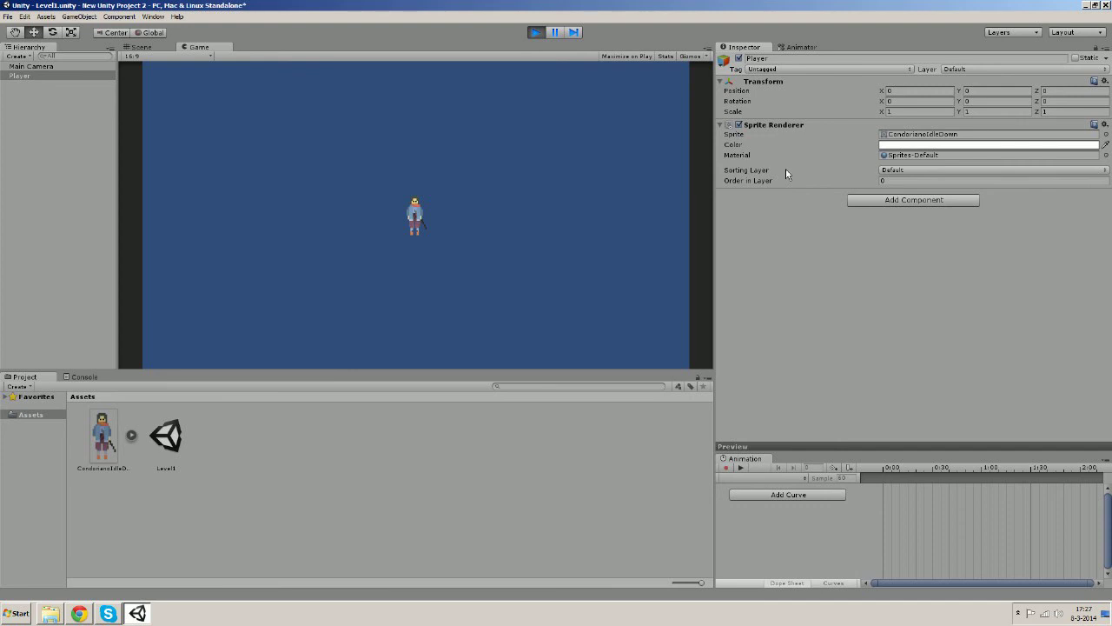
{"action": "mouse_move", "coordinate": [375, 261]}
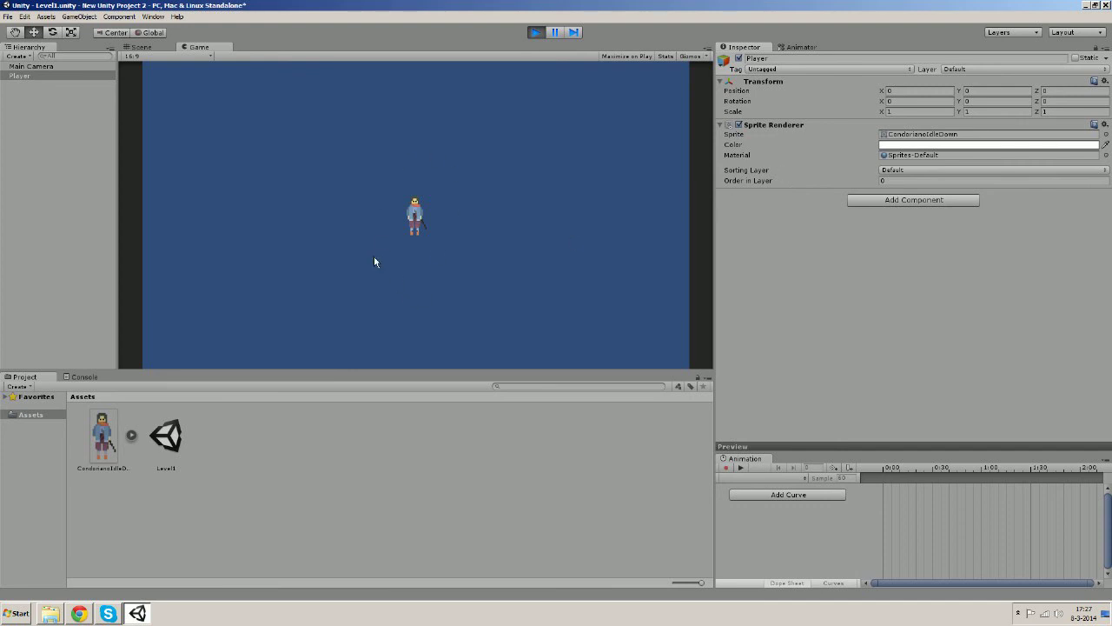
{"action": "mouse_move", "coordinate": [421, 183]}
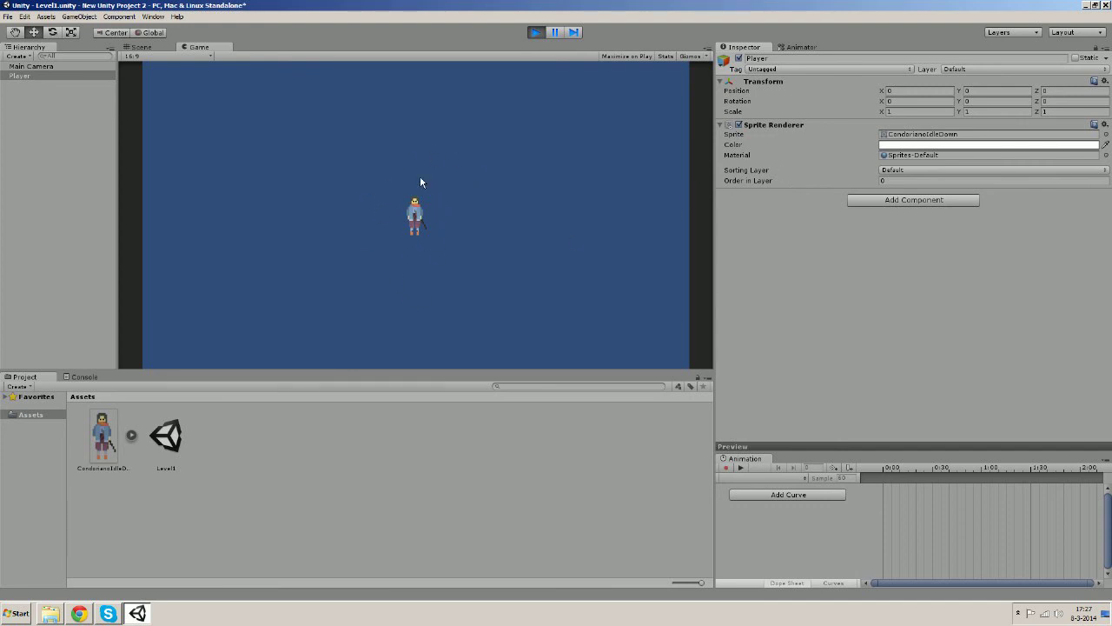
{"action": "mouse_move", "coordinate": [532, 206]}
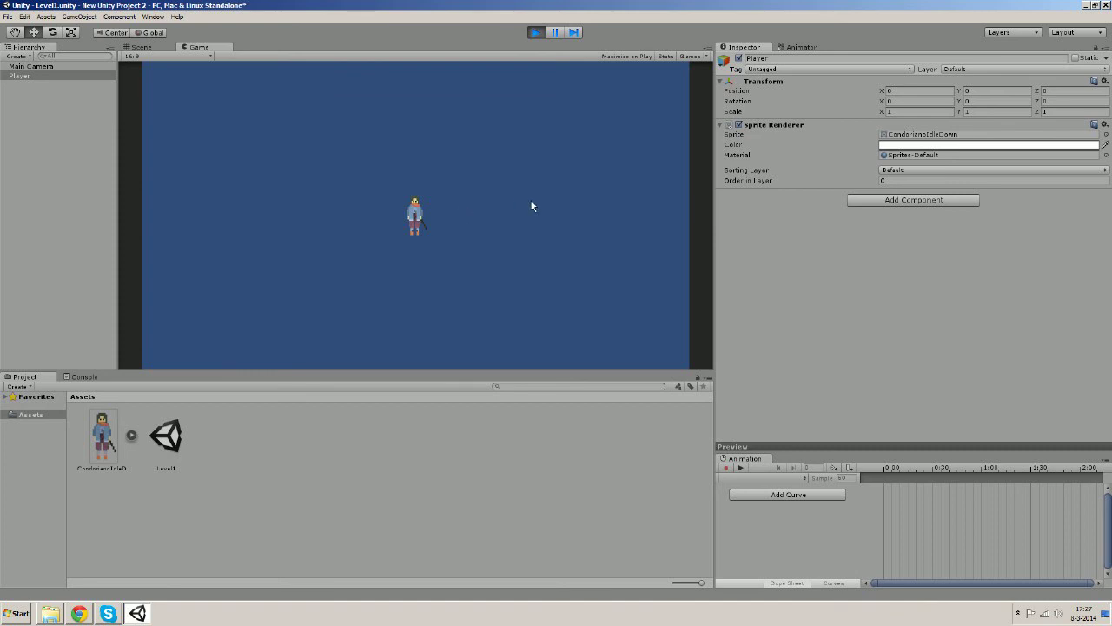
{"action": "mouse_move", "coordinate": [746, 130]}
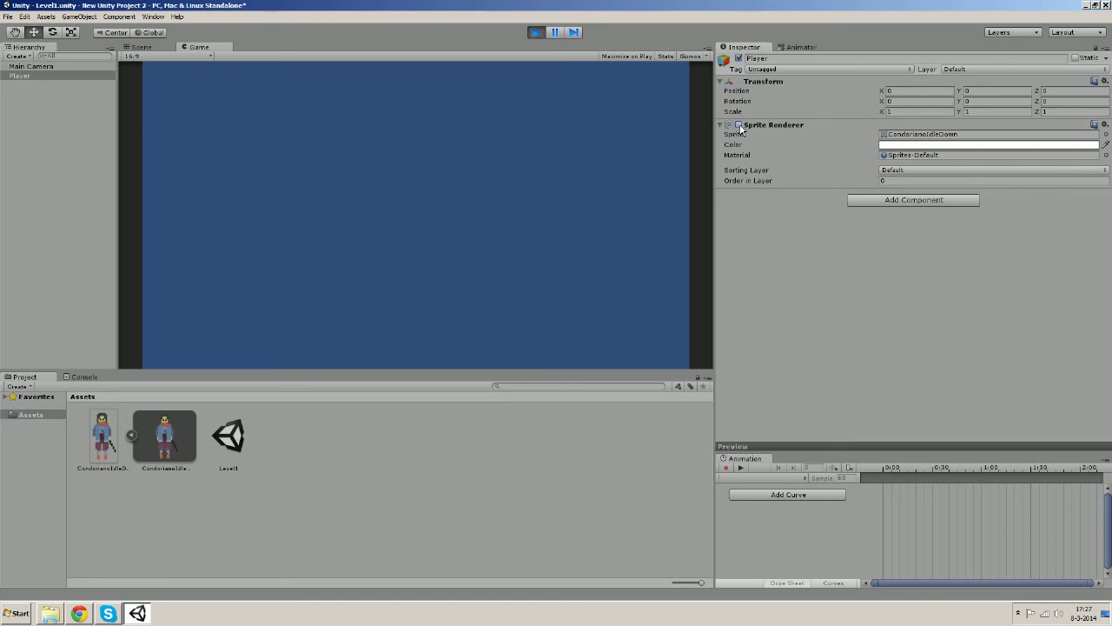
Re-enable the Player's Sprite Renderer and exit play mode
{"action": "left_click", "coordinate": [536, 32]}
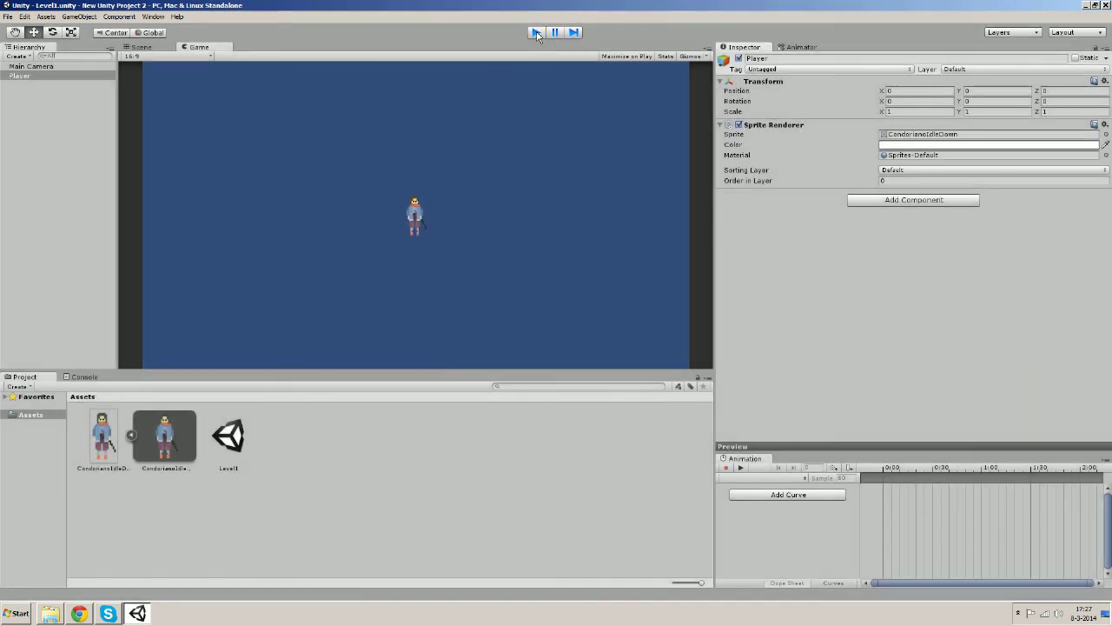
{"action": "left_click", "coordinate": [141, 47]}
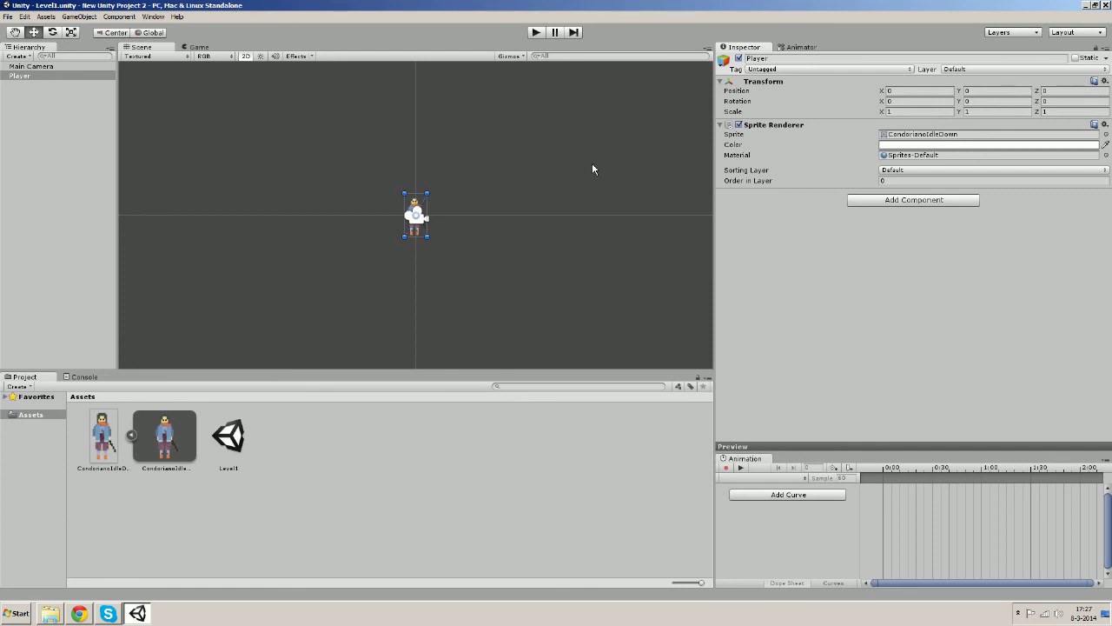